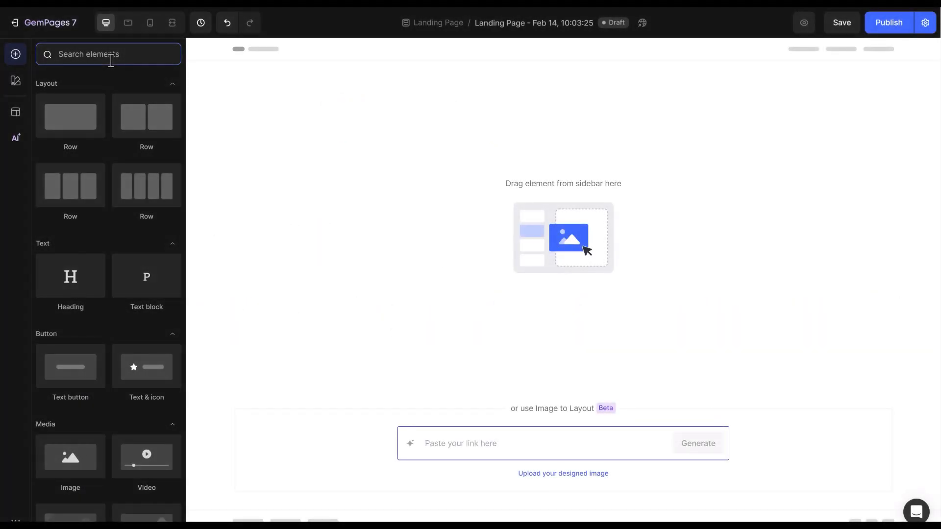
Find the Row element and drop a one-column row onto the canvas, then look up heading elements.
{"action": "left_click", "coordinate": [108, 54]}
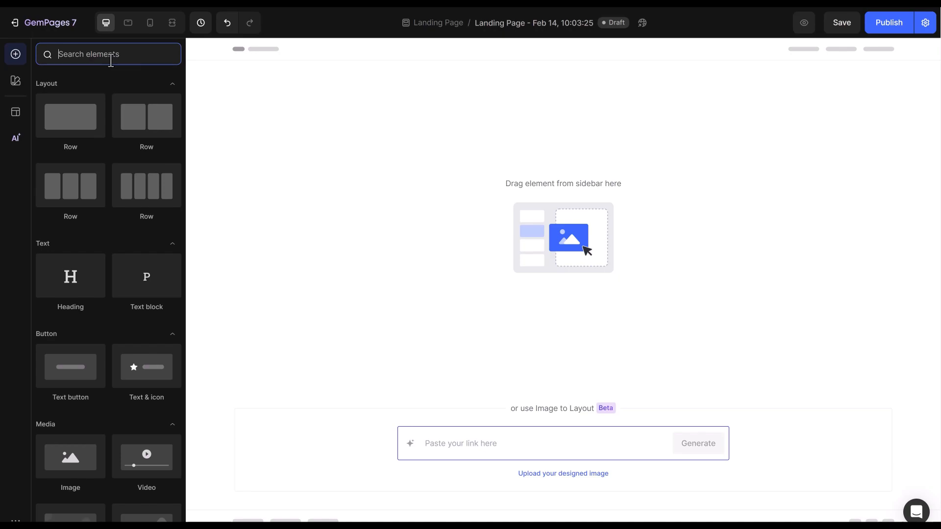
{"action": "type", "text": "row"}
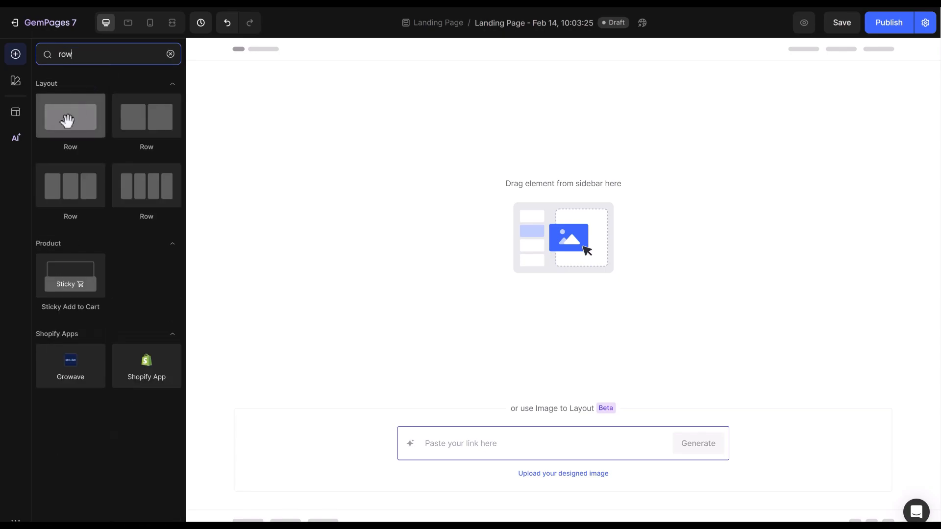
{"action": "left_click", "coordinate": [70, 115]}
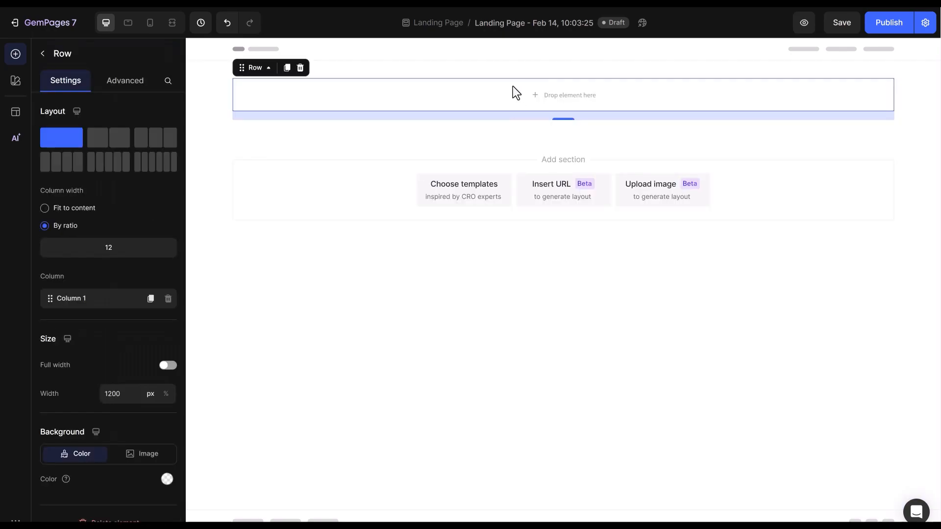
{"action": "type", "text": "row"}
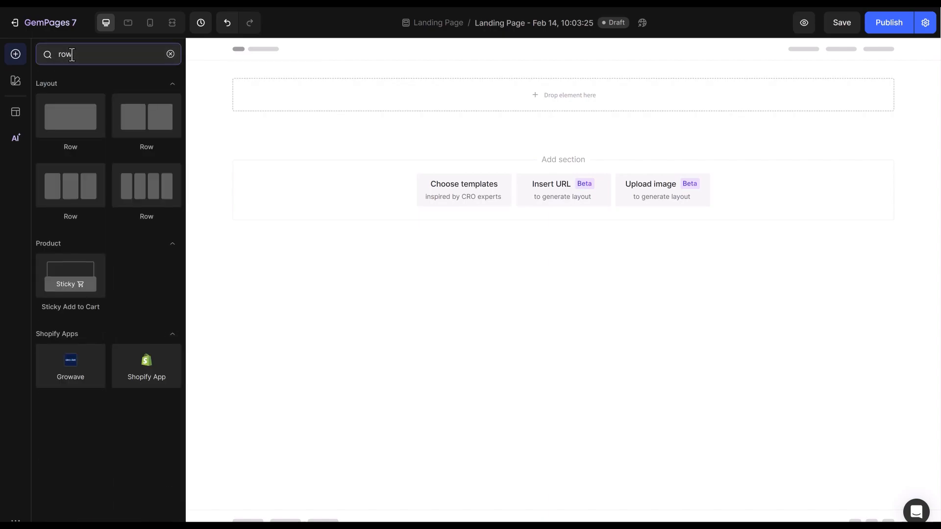
{"action": "type", "text": "head"}
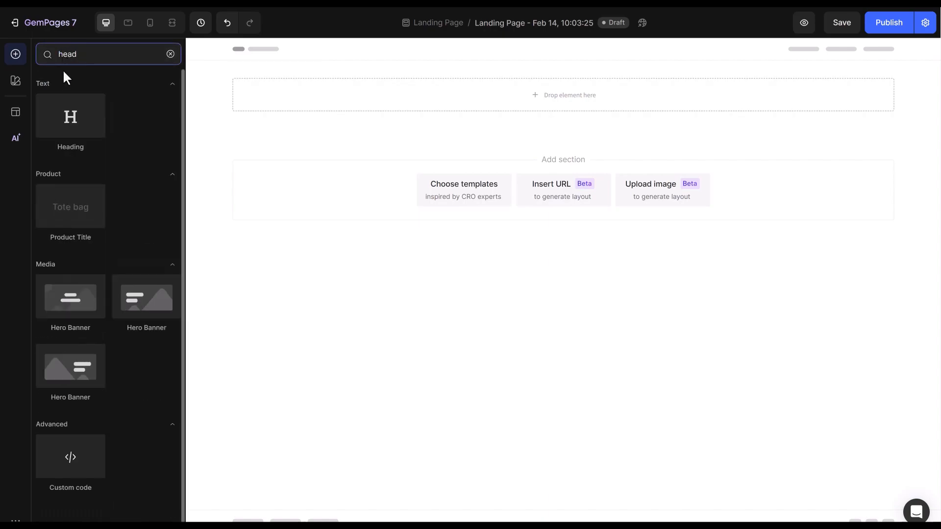
Insert a size-38 bold centered Bai Jamjuree heading reading 'EXPLORE THE GEMETA 2.0 VR HEADSET'.
{"action": "left_click", "coordinate": [69, 116]}
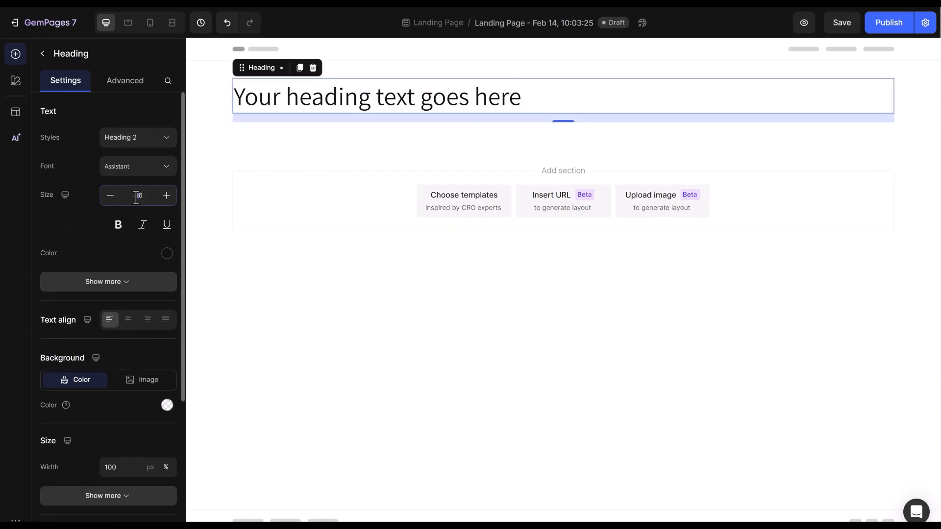
{"action": "left_click", "coordinate": [137, 282]}
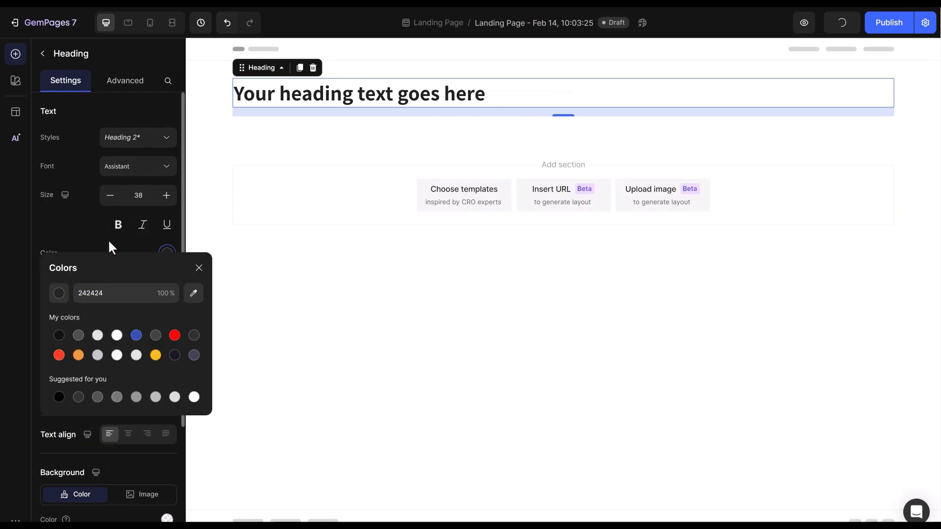
{"action": "left_click", "coordinate": [138, 166]}
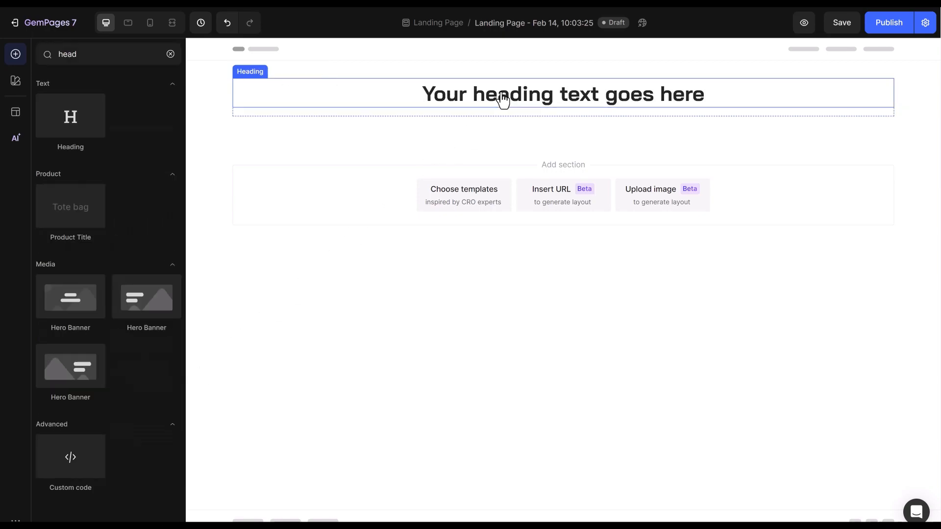
{"action": "type", "text": "EXPLORE THE GEMETA 2.0 VR HEADSET"}
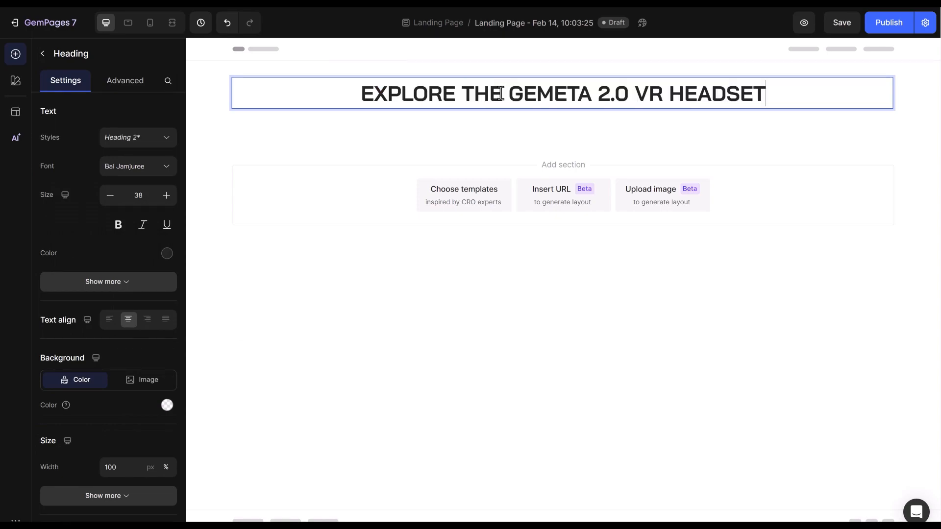
{"action": "mouse_move", "coordinate": [42, 53]}
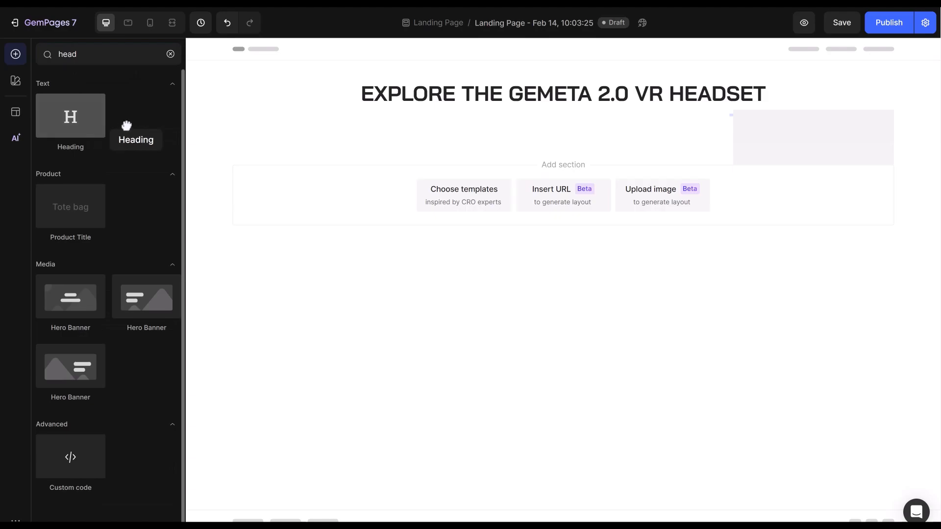
Place a second heading above the title reading 'A CLOSER LOOK' in Red Hat Display.
{"action": "left_click_drag", "start_coordinate": [71, 117], "coordinate": [376, 96]}
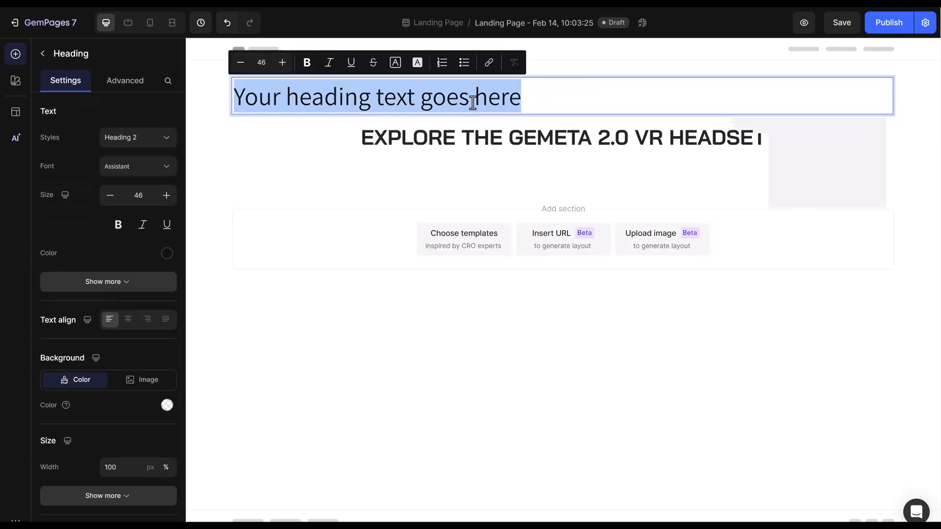
{"action": "type", "text": "A CLOSER LOOK"}
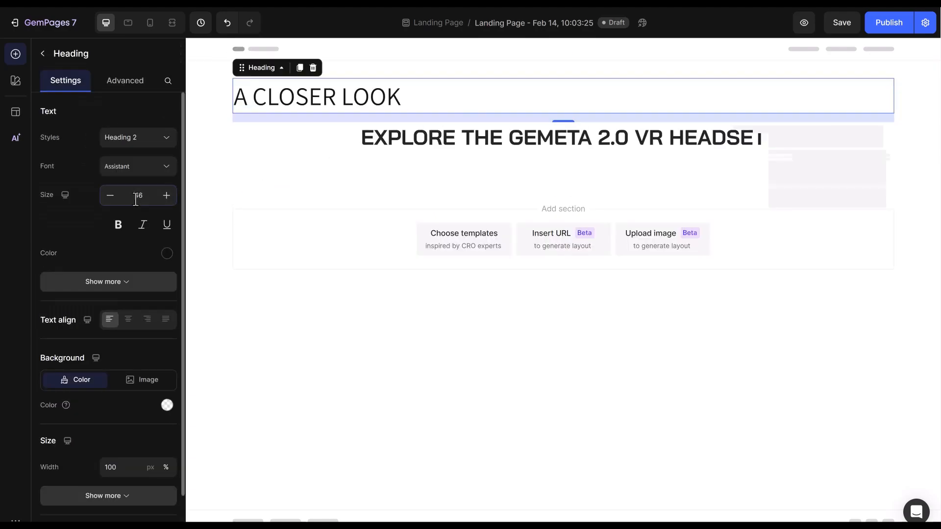
{"action": "left_click", "coordinate": [137, 166]}
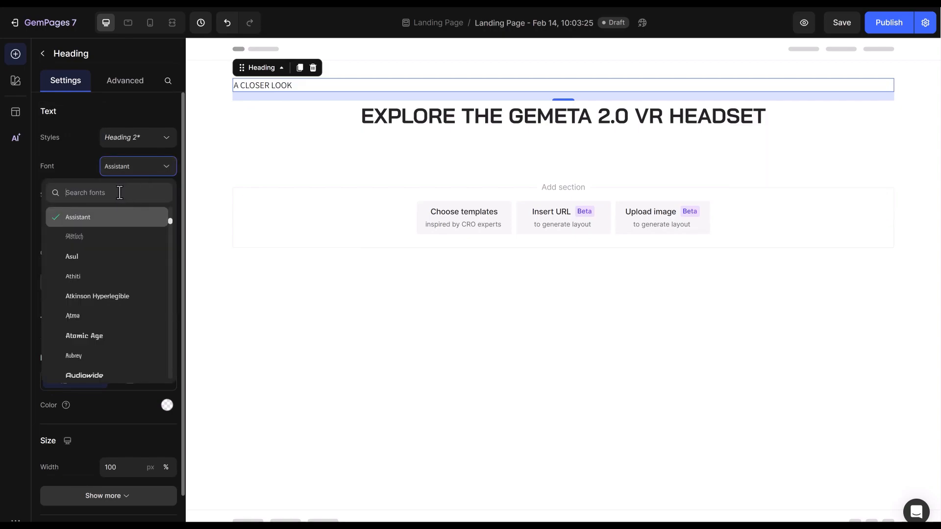
{"action": "left_click", "coordinate": [128, 207]}
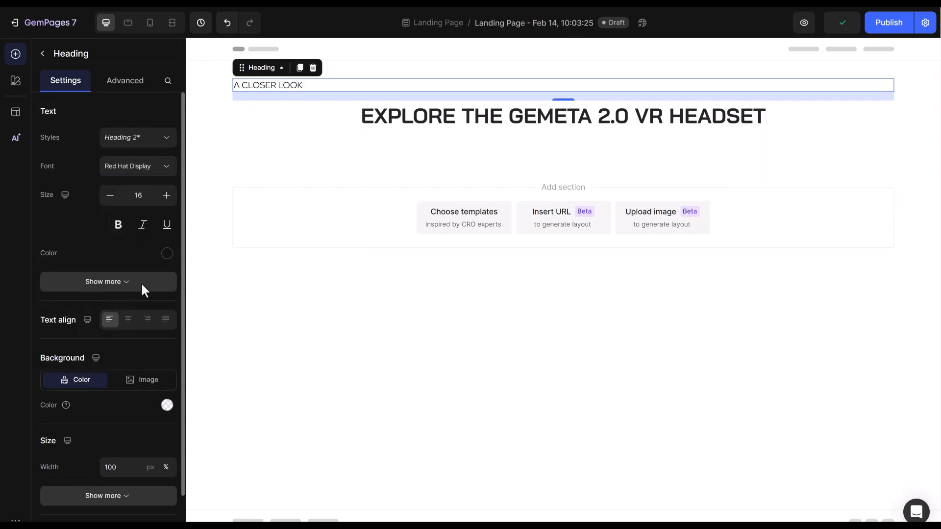
Give the 'A CLOSER LOOK' heading size 16, bold weight and center alignment.
{"action": "left_click", "coordinate": [167, 253]}
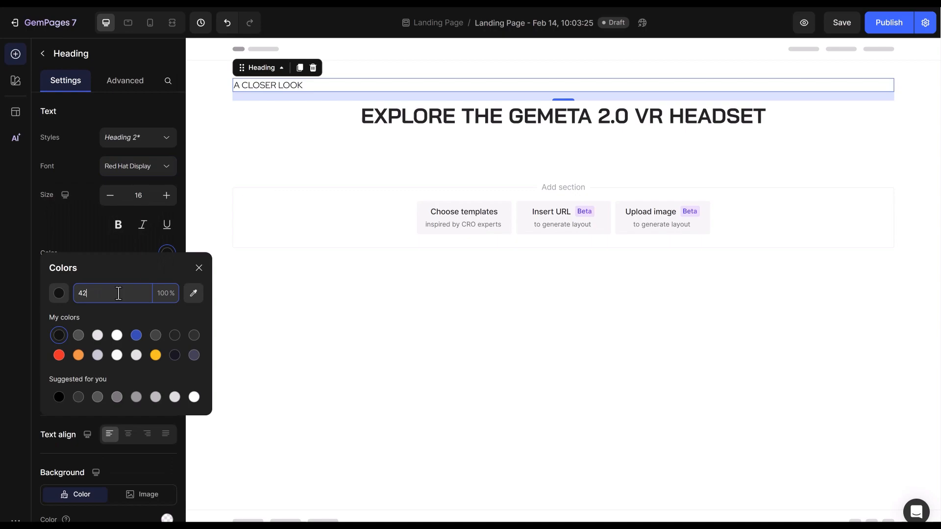
{"action": "left_click", "coordinate": [138, 281]}
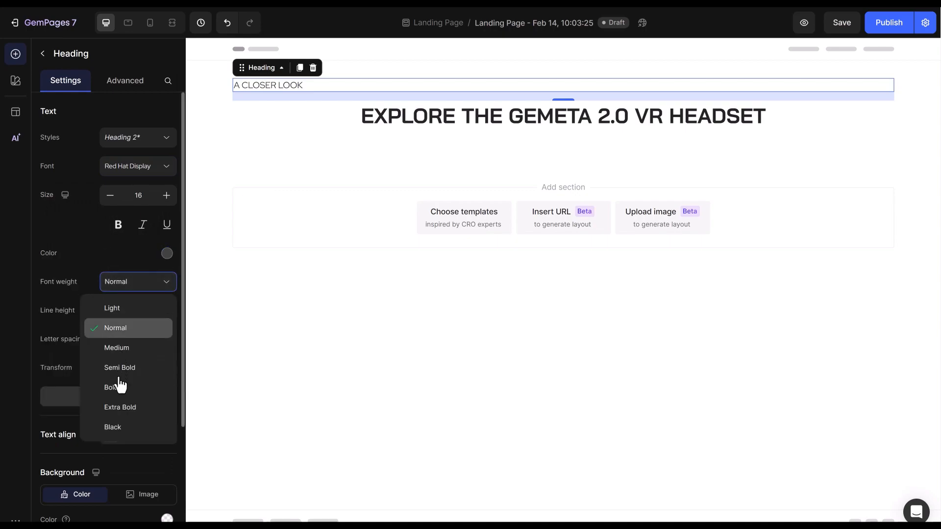
{"action": "left_click", "coordinate": [111, 387]}
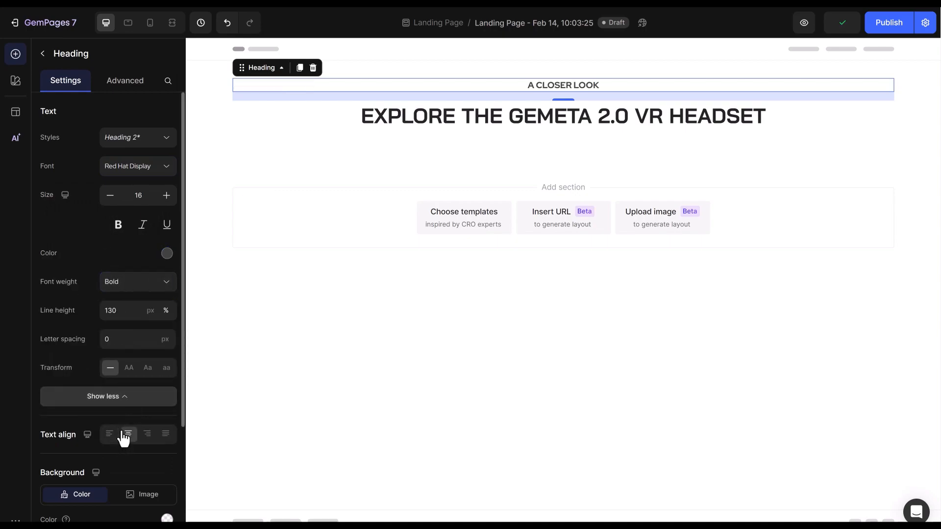
{"action": "left_click", "coordinate": [124, 80]}
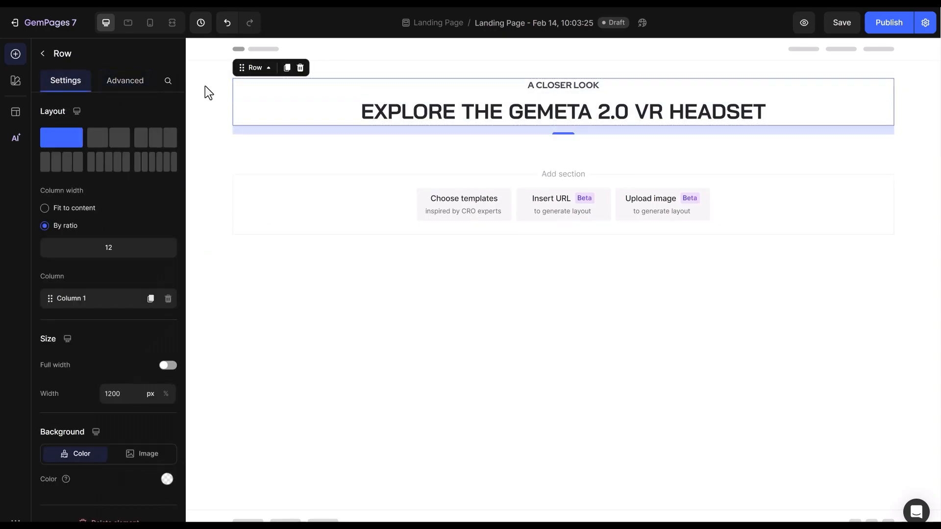
Check the title row's spacing in Advanced and add extra spacing below it.
{"action": "left_click", "coordinate": [124, 81]}
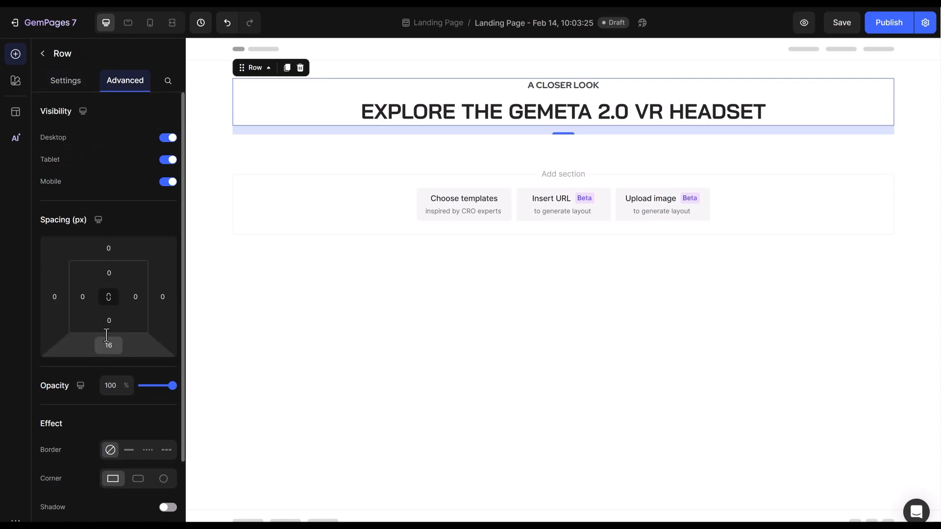
{"action": "left_click", "coordinate": [109, 345]}
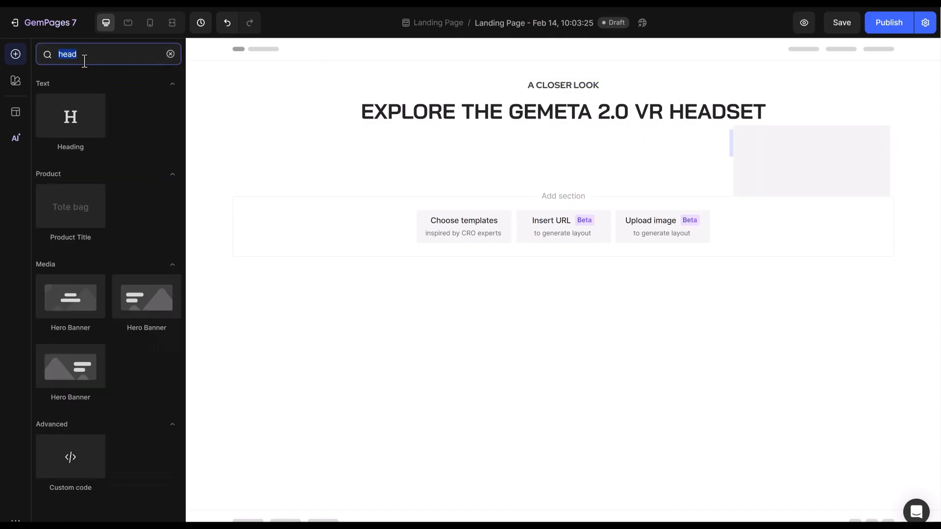
Drop a three-column row below the headings with a wide middle column and narrower sides.
{"action": "type", "text": "row"}
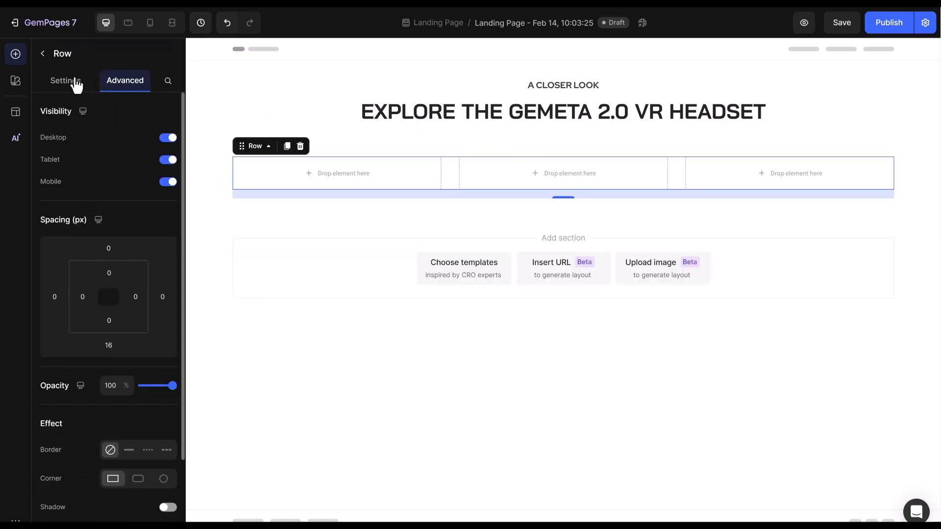
{"action": "left_click", "coordinate": [65, 81]}
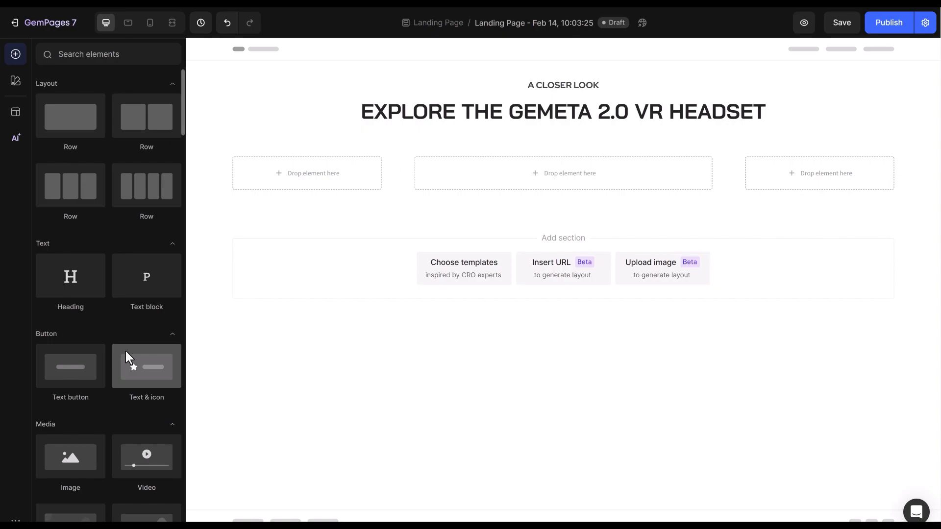
Fill the middle column with the VR headset collage image and put a row in the left column.
{"action": "left_click", "coordinate": [107, 54]}
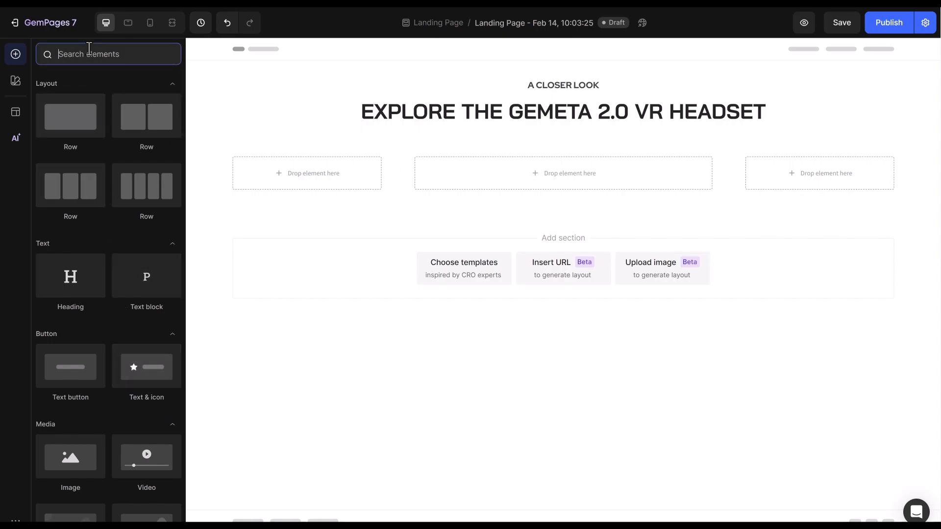
{"action": "type", "text": "image"}
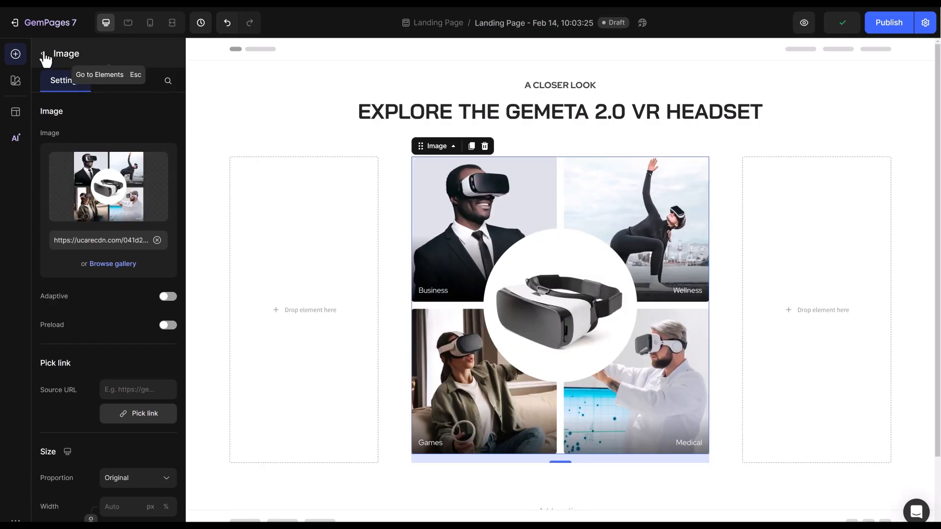
{"action": "type", "text": "row"}
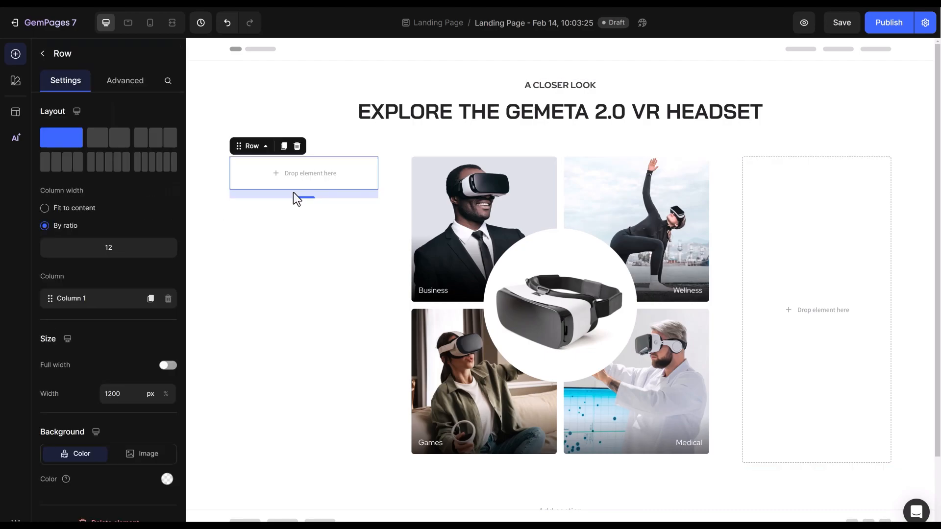
Add a bold centered Red Hat Display heading reading 'Wide Field of View' in the left column.
{"action": "type", "text": "he"}
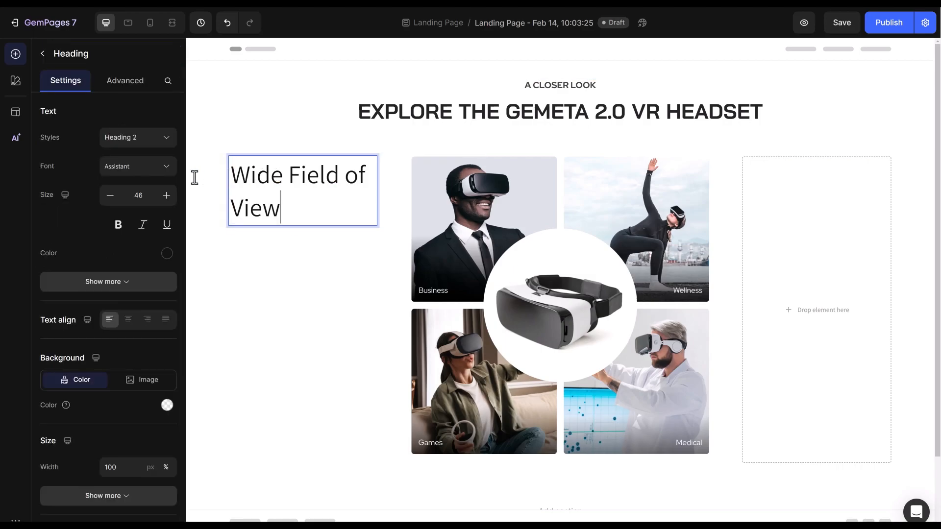
{"action": "type", "text": "red"}
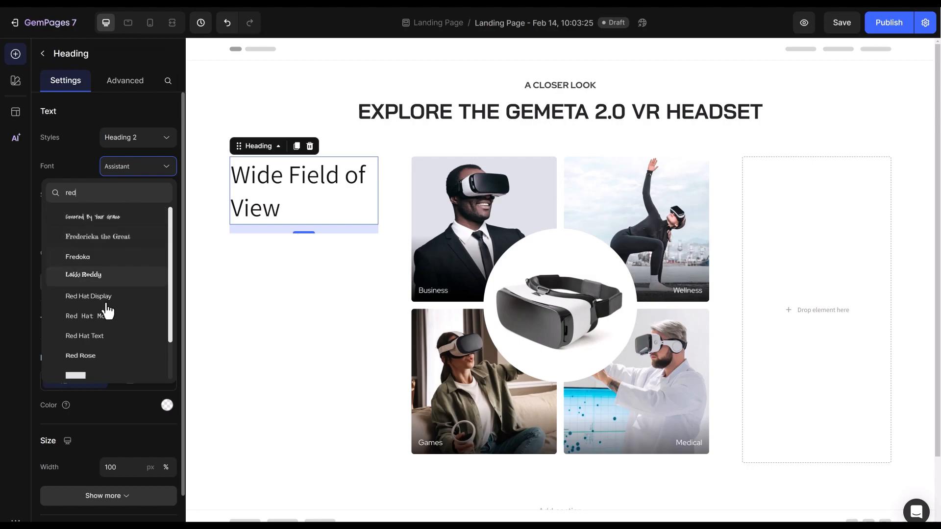
{"action": "left_click", "coordinate": [88, 296]}
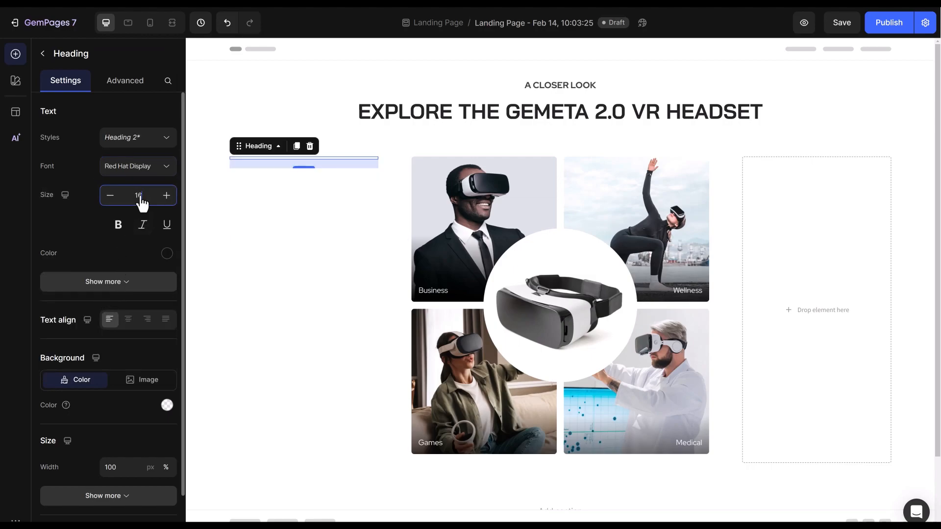
{"action": "type", "text": "Wide Field of View"}
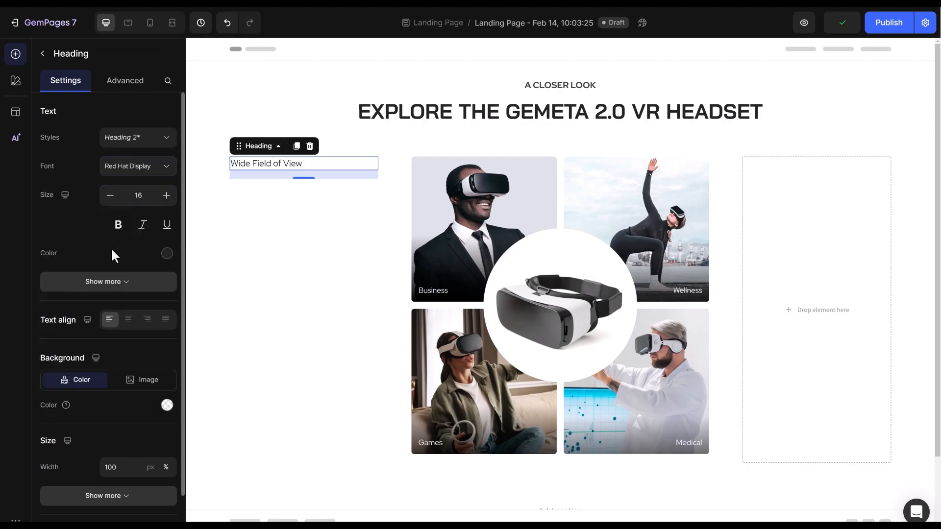
{"action": "left_click", "coordinate": [138, 281]}
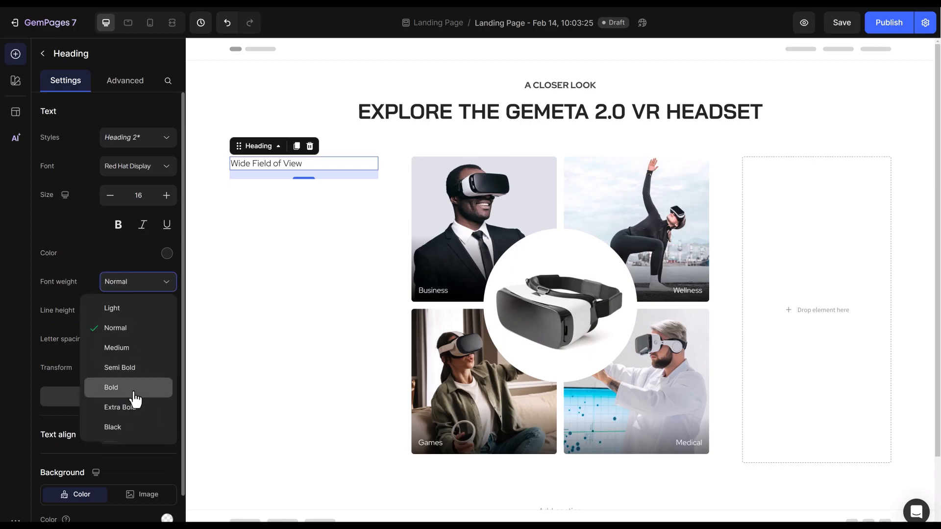
{"action": "left_click", "coordinate": [111, 387]}
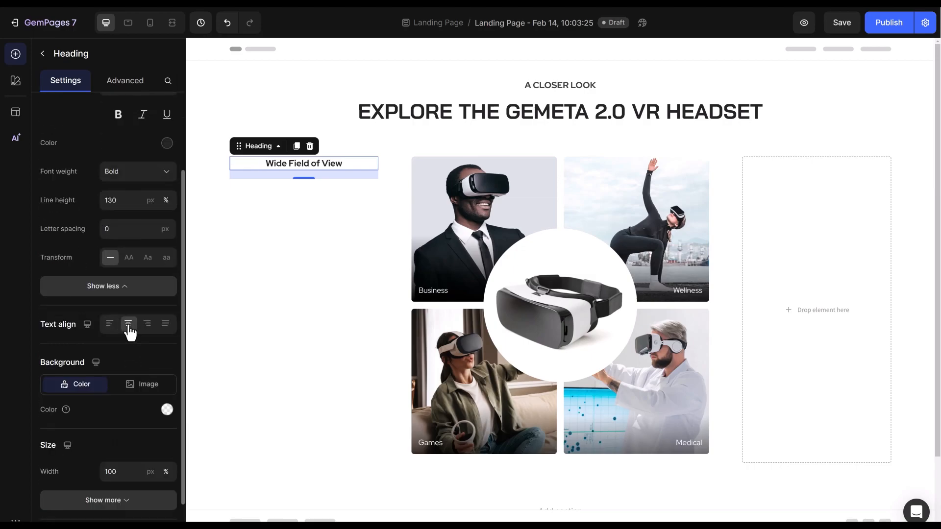
Add a centered description about the 120-degree FOV beneath the heading.
{"action": "type", "text": "head"}
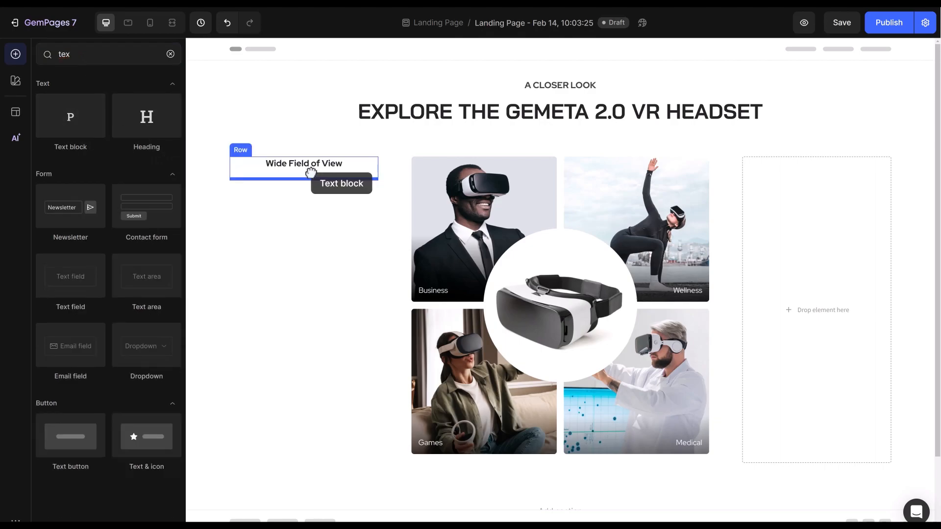
{"action": "left_click", "coordinate": [303, 183]}
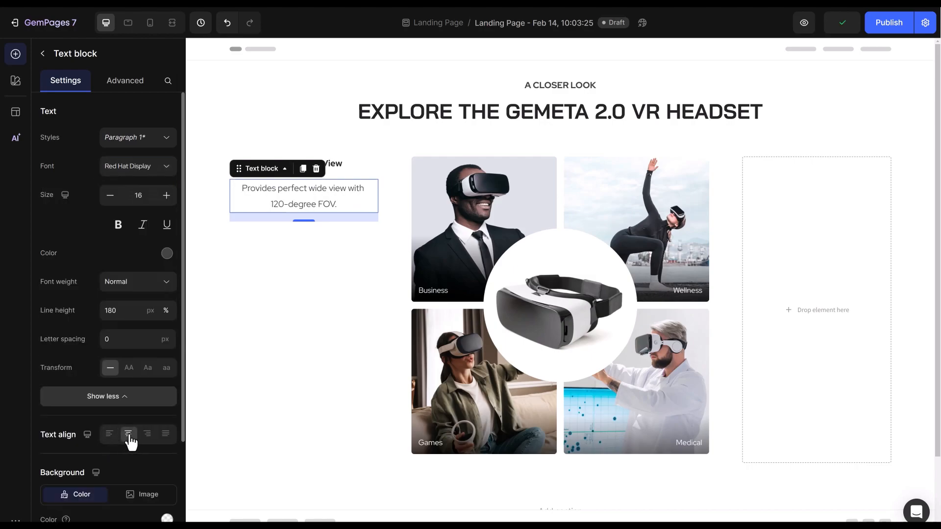
{"action": "left_click", "coordinate": [124, 80]}
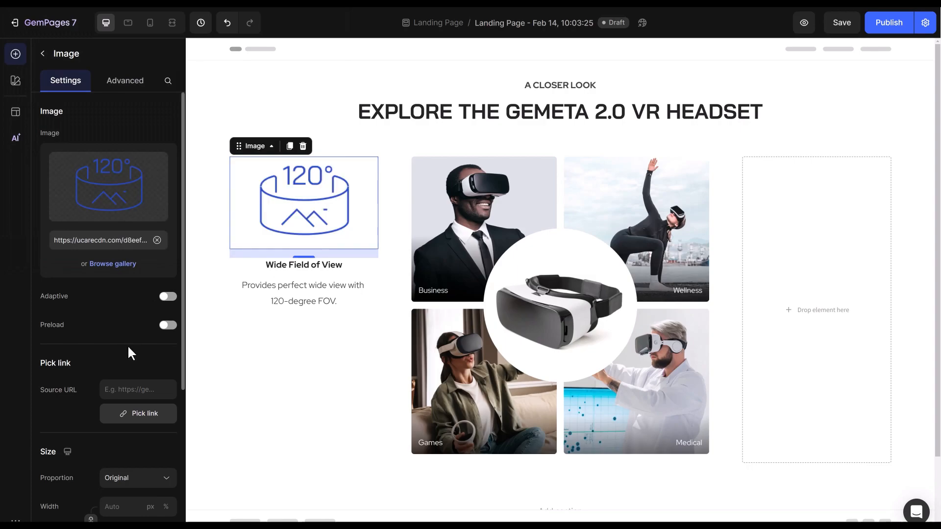
Set the 120° icon image's proportion to Custom size.
{"action": "left_click", "coordinate": [137, 331]}
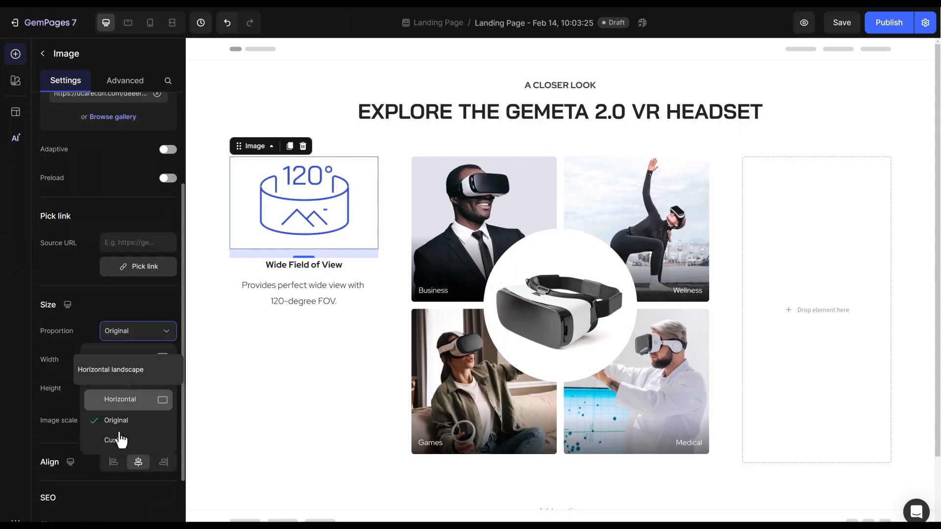
{"action": "left_click", "coordinate": [117, 440]}
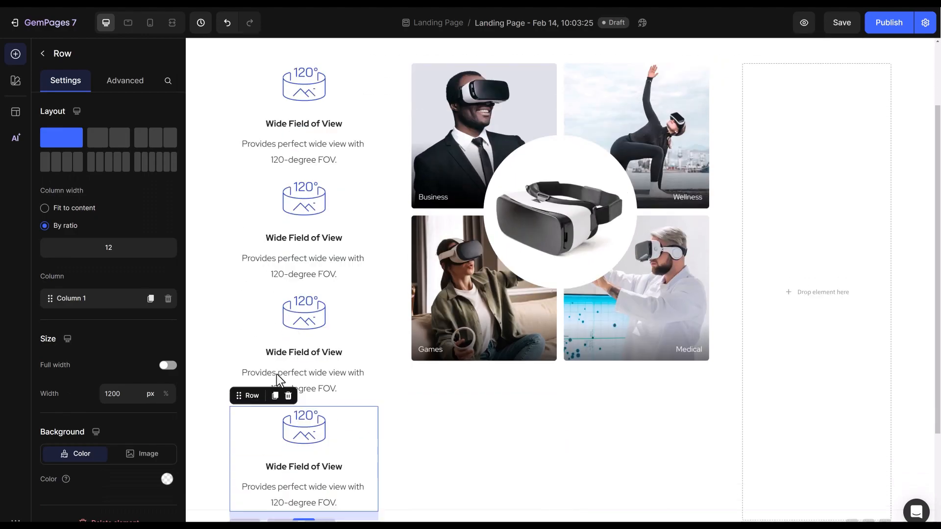
Relocate a copied benefit block and give the second left block an 8K icon and new heading.
{"action": "left_click", "coordinate": [303, 159]}
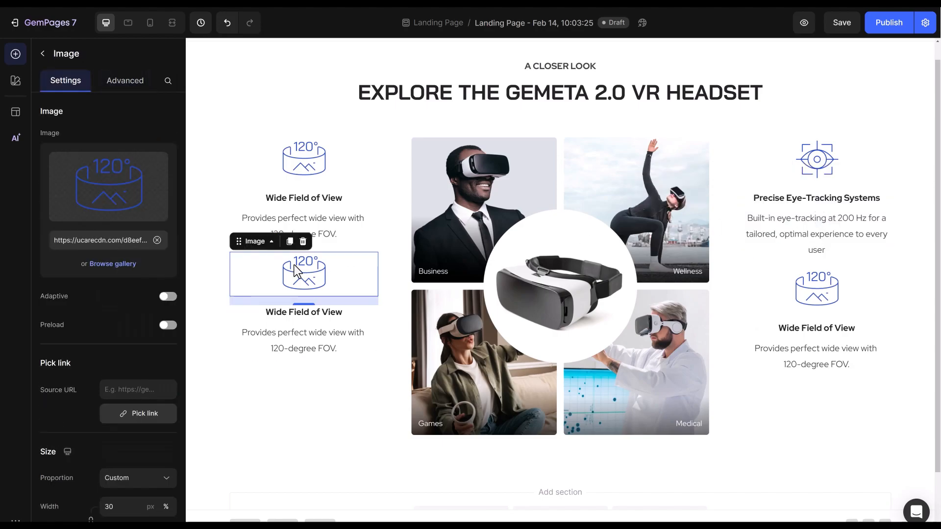
{"action": "left_click", "coordinate": [112, 264]}
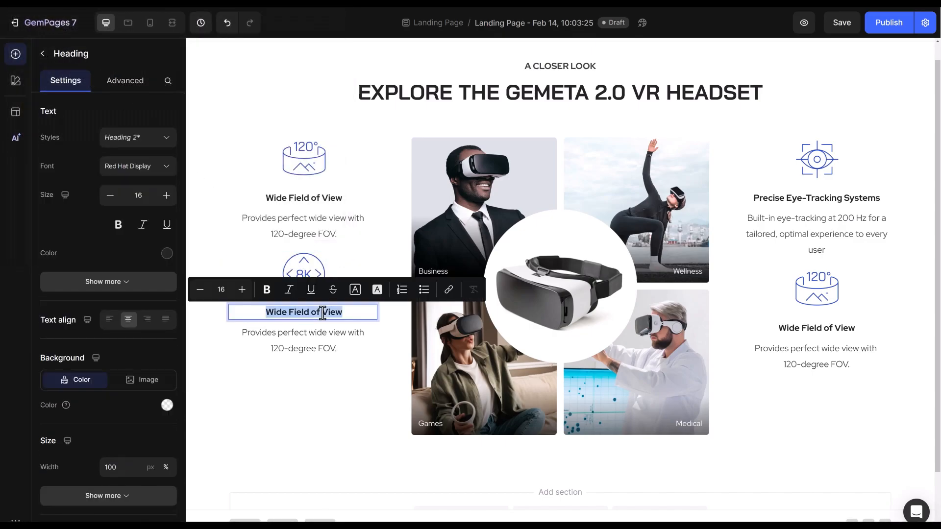
{"action": "left_click", "coordinate": [303, 341]}
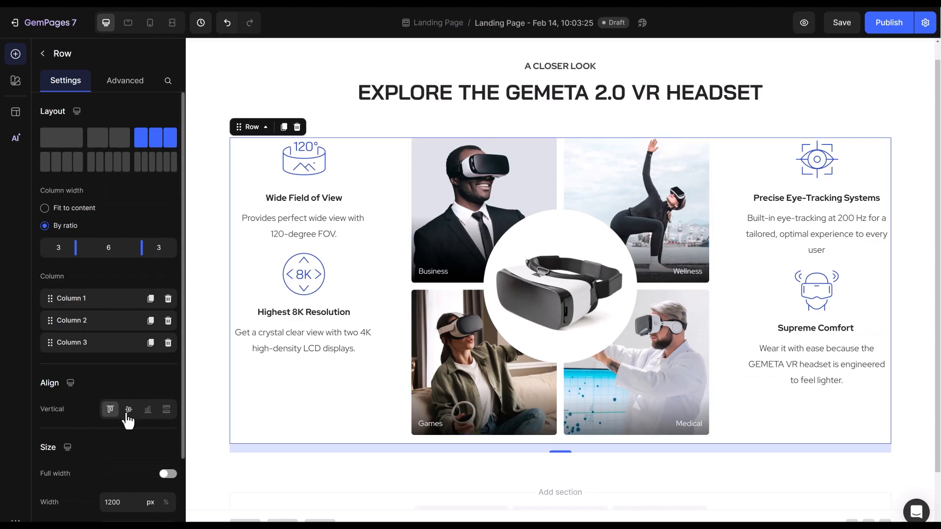
Vertically center the columns beside the grid and add 32px bottom spacing to the benefit blocks.
{"action": "left_click", "coordinate": [128, 410]}
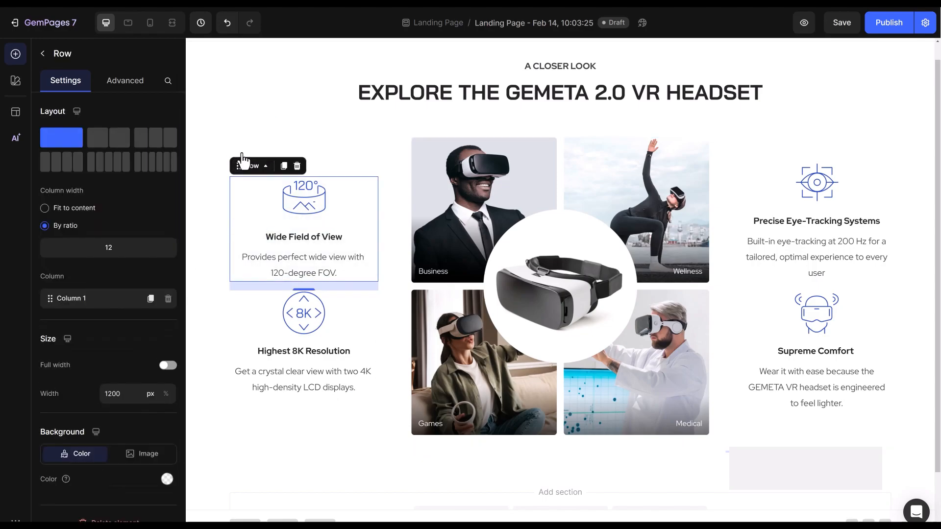
{"action": "left_click", "coordinate": [124, 80]}
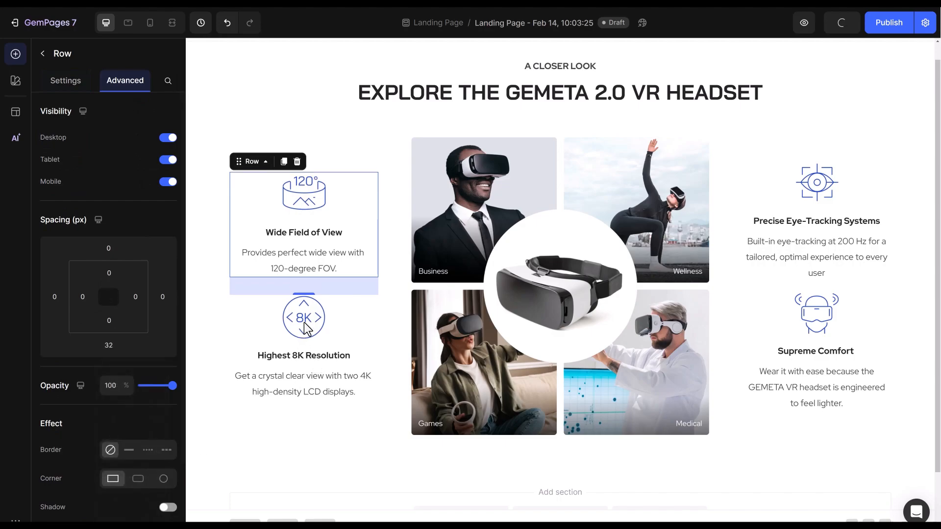
{"action": "left_click", "coordinate": [814, 182]}
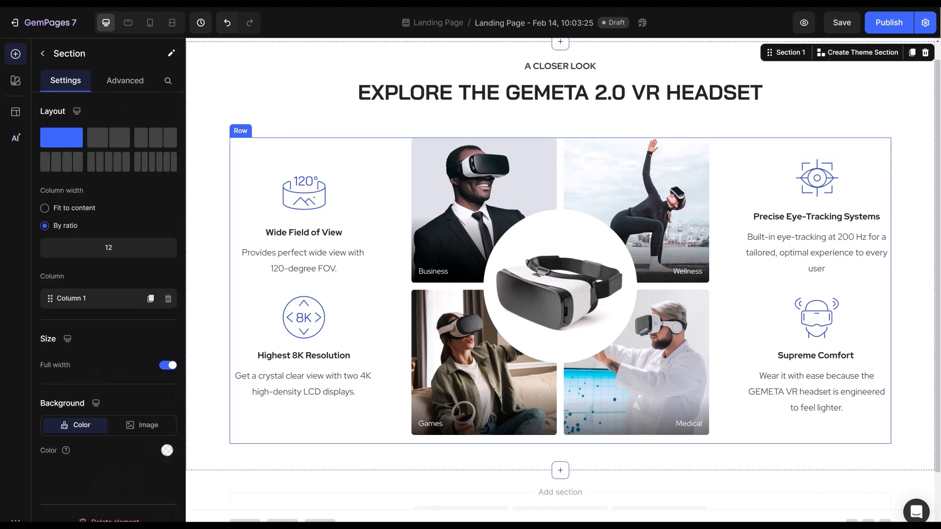
Make the section full width and save the page.
{"action": "left_click", "coordinate": [804, 22]}
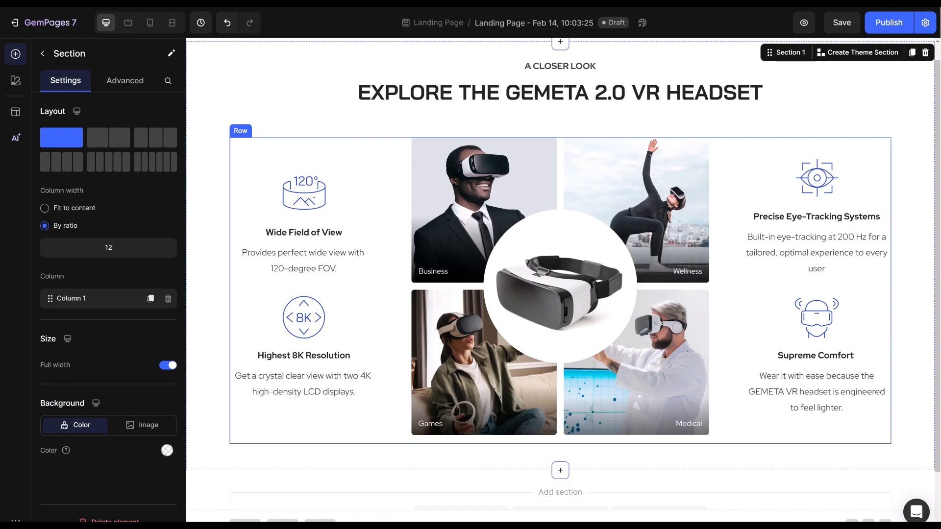
{"action": "left_click", "coordinate": [841, 22]}
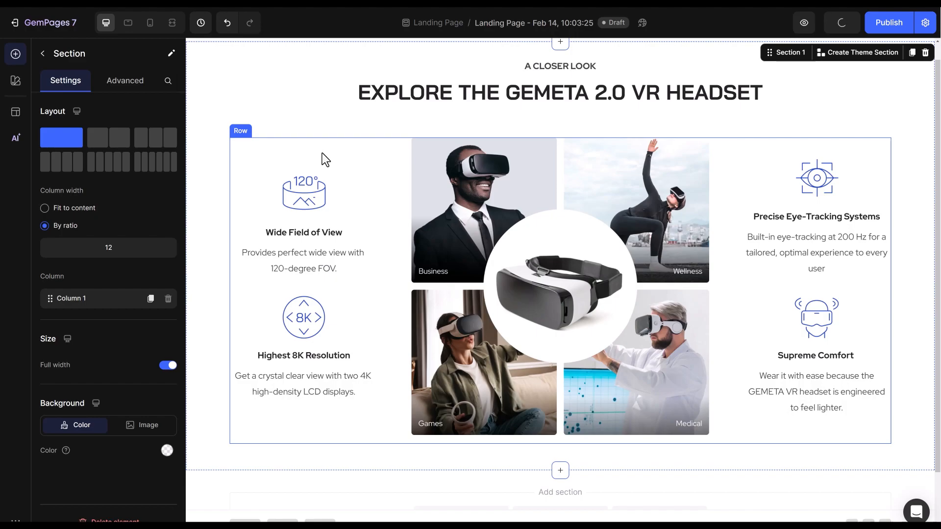
{"action": "left_click", "coordinate": [149, 23]}
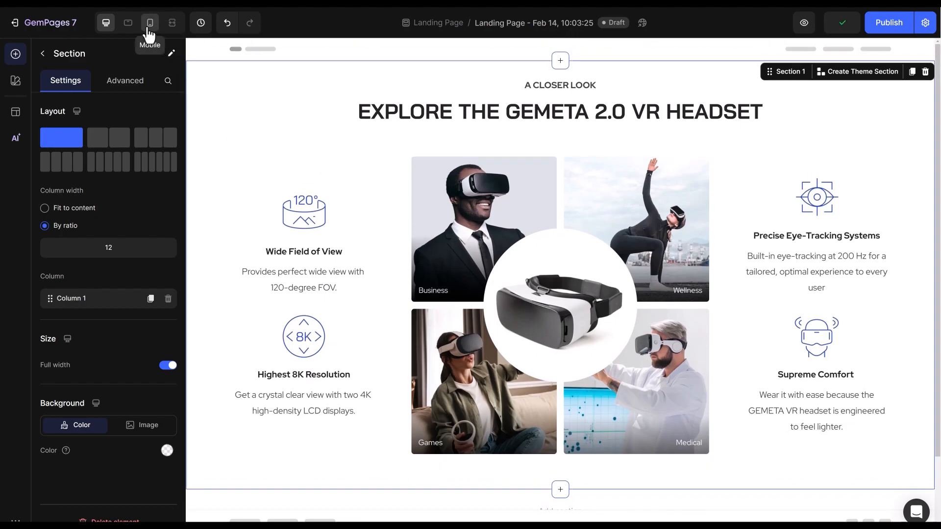
On mobile, reorder the 3-column row so the image-grid column sits first, under the headings.
{"action": "left_click", "coordinate": [150, 22]}
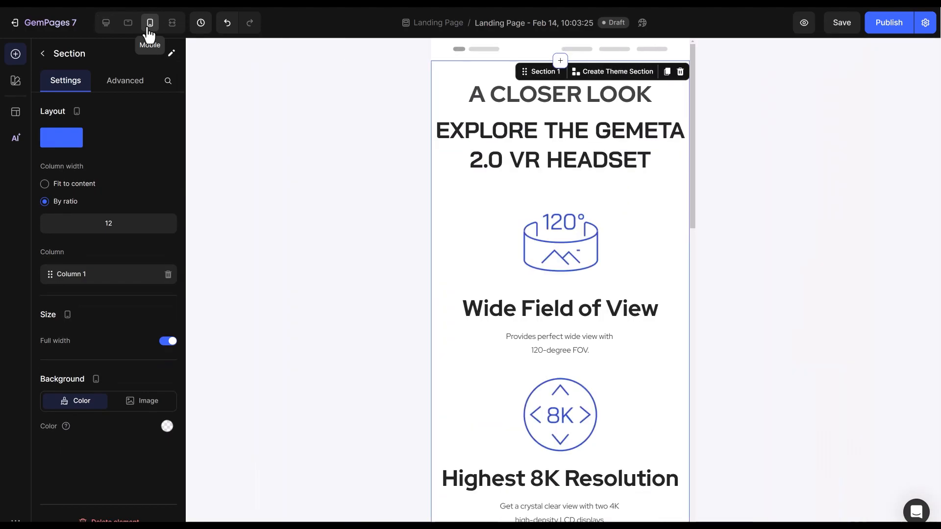
{"action": "mouse_move", "coordinate": [603, 211]}
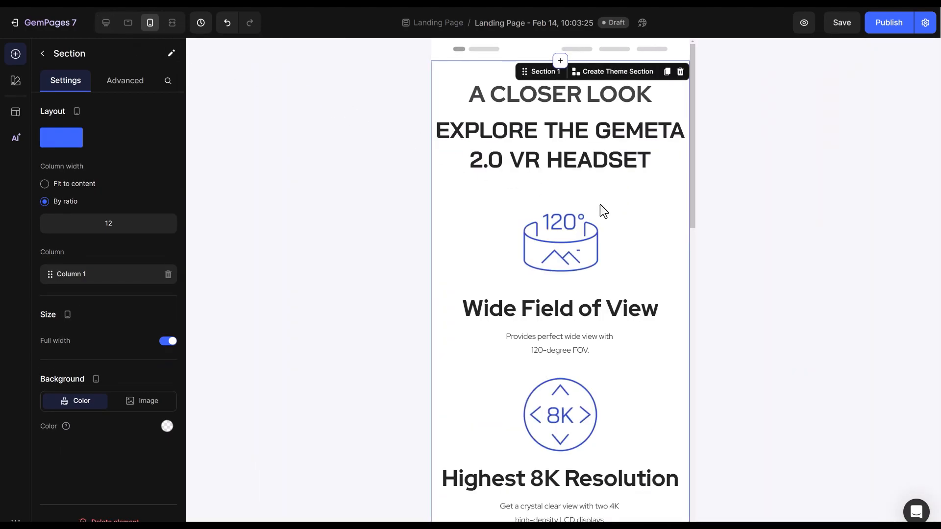
{"action": "left_click", "coordinate": [560, 243]}
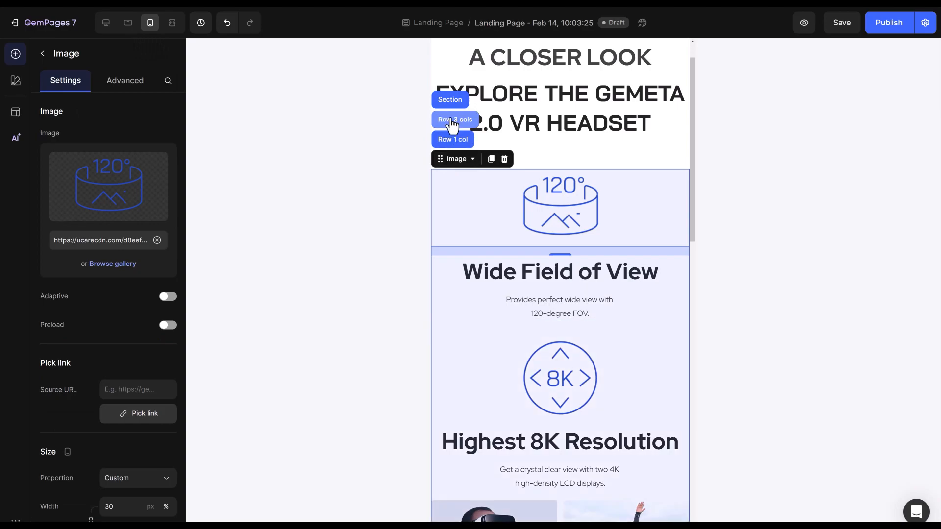
{"action": "left_click", "coordinate": [455, 120]}
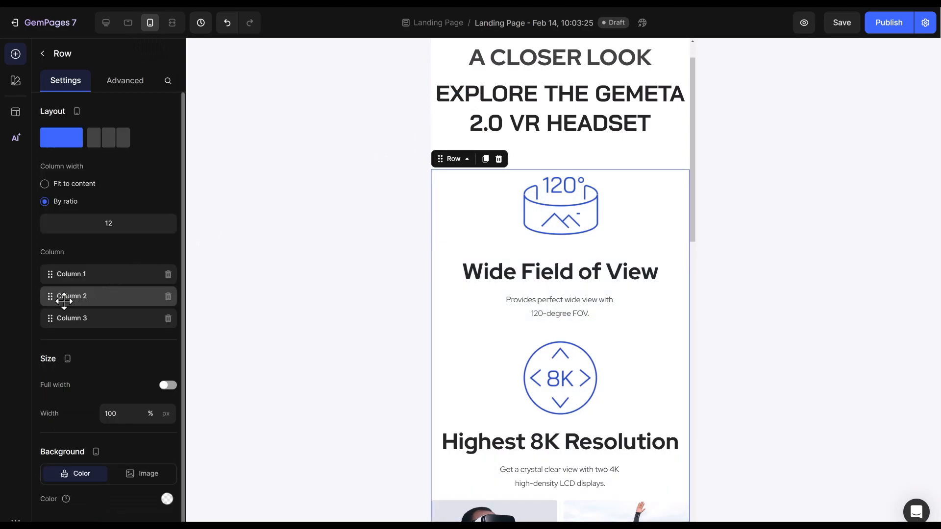
{"action": "scroll", "scroll_direction": "down", "scroll_amount": 3}
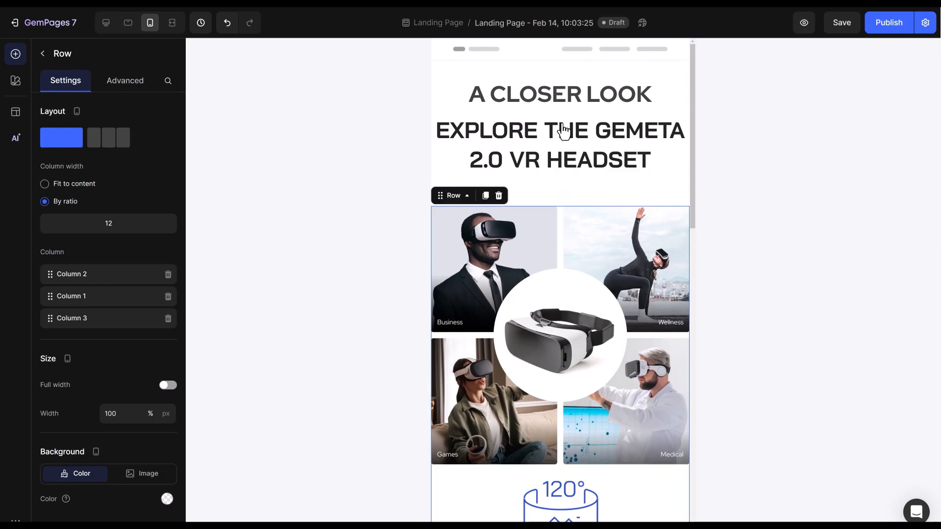
Shrink the 'A CLOSER LOOK' subtitle font and reduce bottom spacing under the title row and image.
{"action": "left_click", "coordinate": [558, 95]}
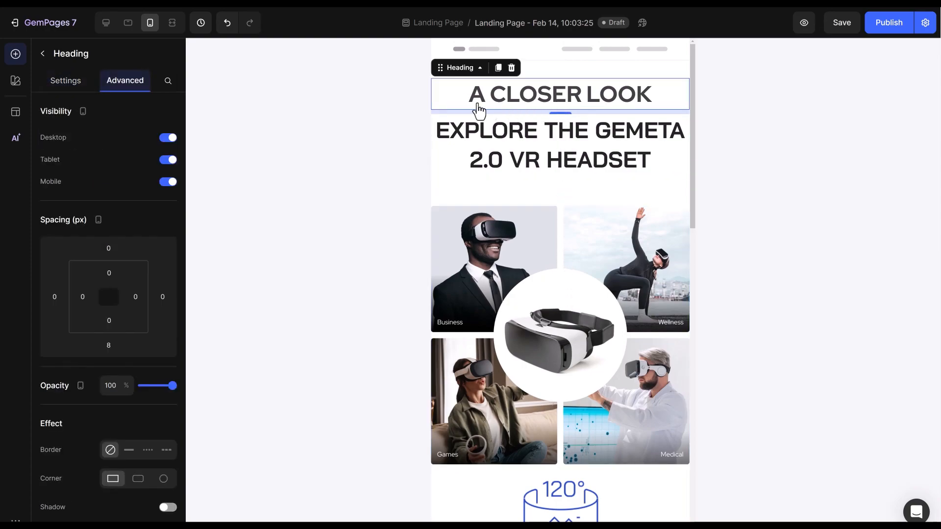
{"action": "left_click", "coordinate": [65, 80]}
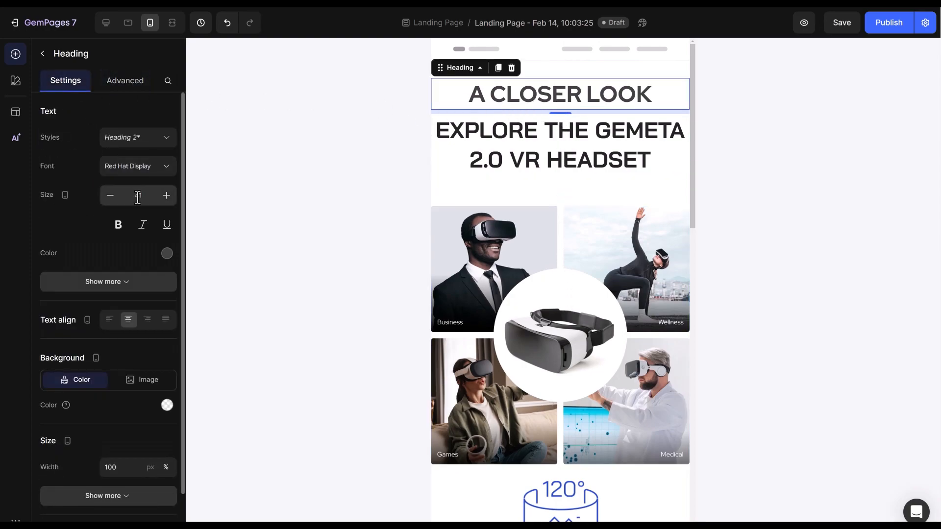
{"action": "left_click", "coordinate": [558, 127]}
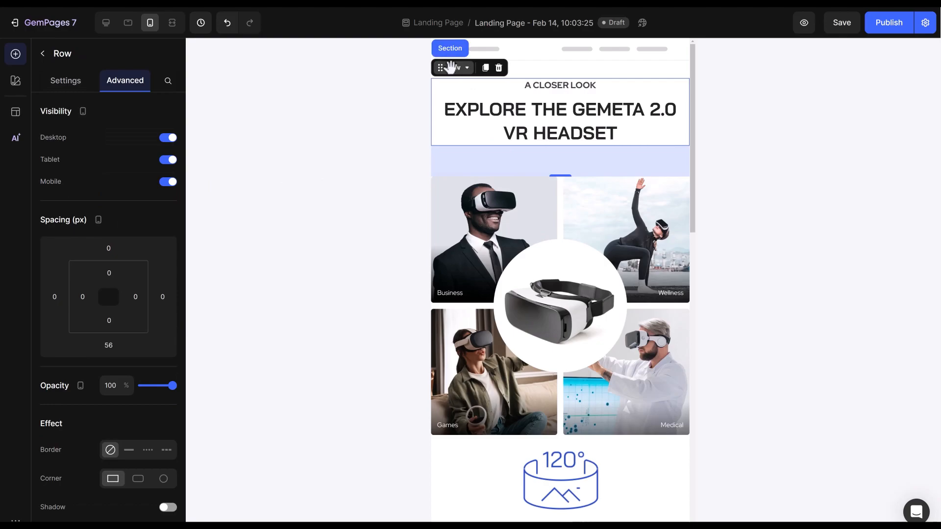
{"action": "left_click", "coordinate": [109, 345]}
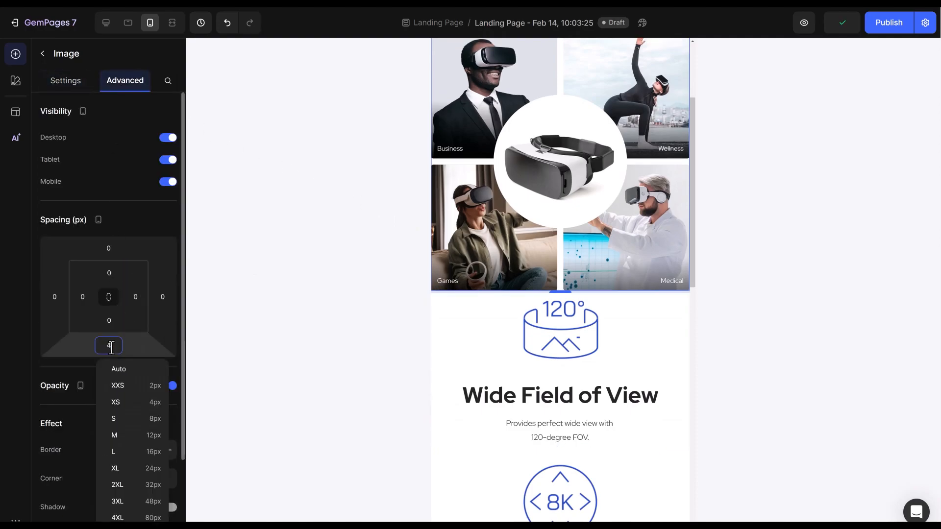
{"action": "left_click", "coordinate": [132, 451]}
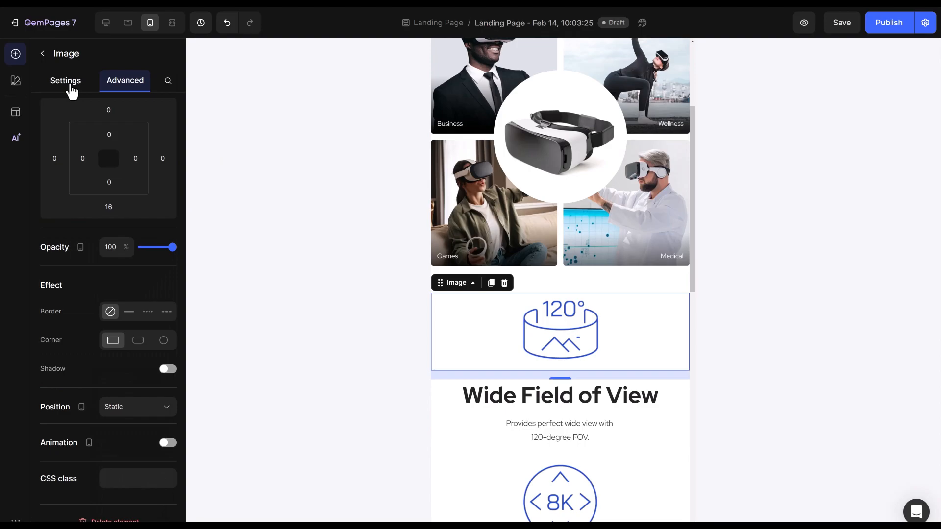
Set the benefit icon width to 20% and the 'Wide Field of View' heading size to 14.
{"action": "left_click", "coordinate": [66, 81]}
{"action": "type", "text": "20"}
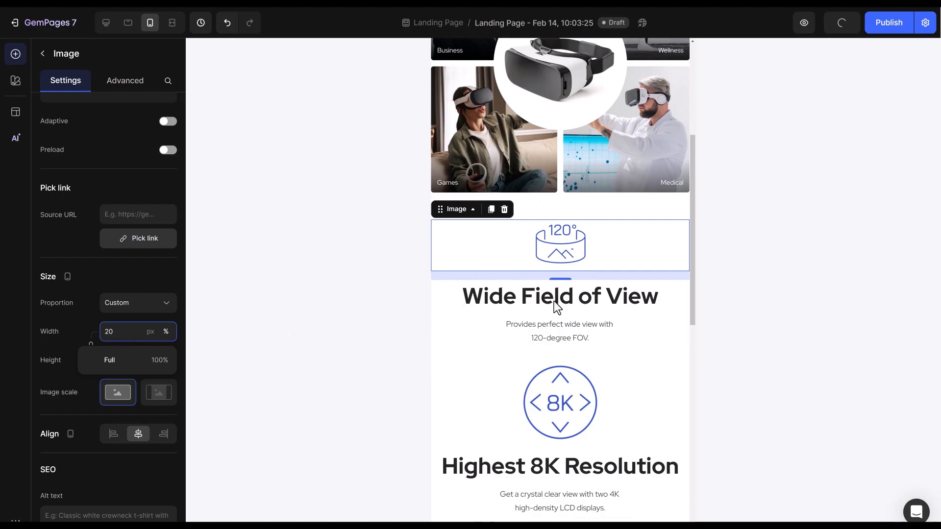
{"action": "left_click", "coordinate": [559, 296]}
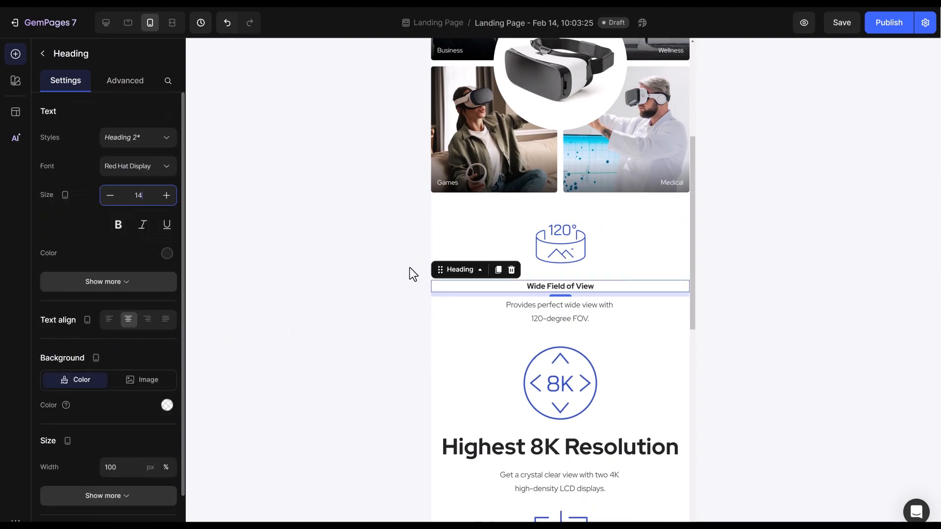
{"action": "scroll", "scroll_direction": "down", "scroll_amount": 3}
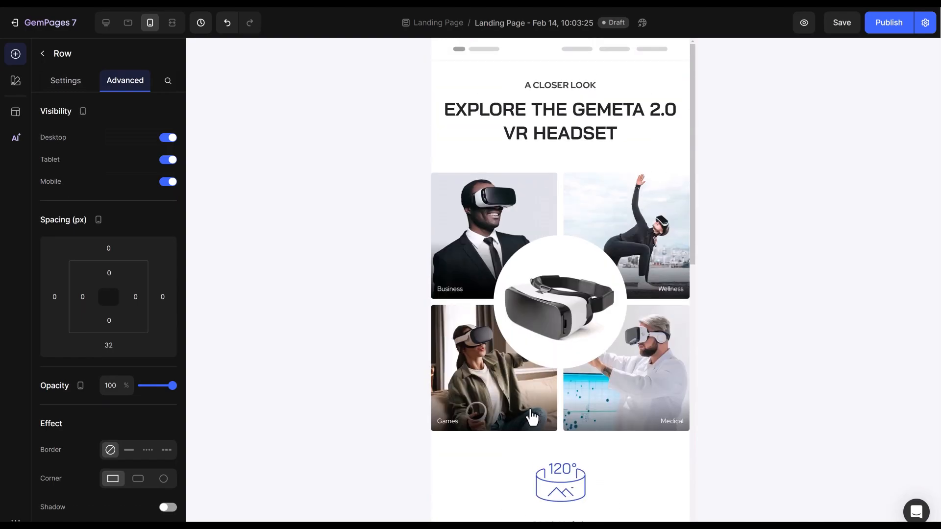
{"action": "scroll", "scroll_direction": "down", "scroll_amount": 3}
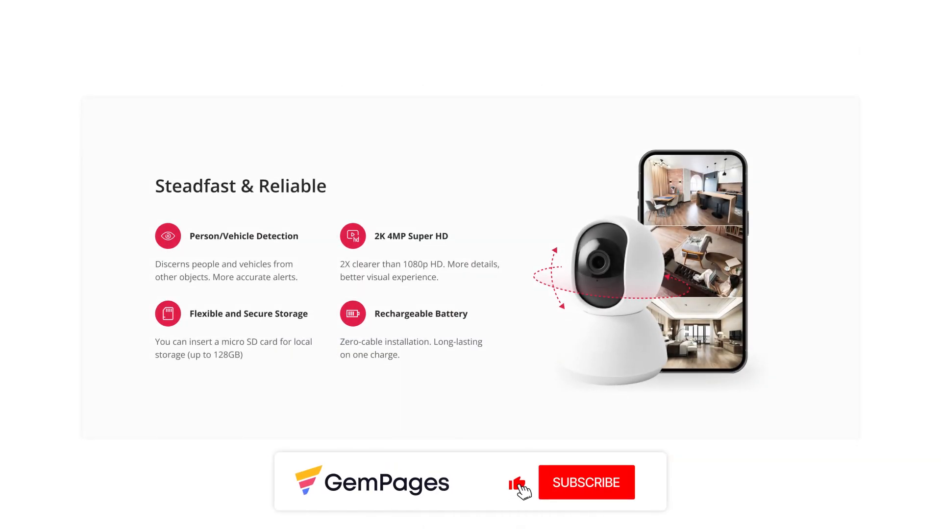
{"action": "left_click", "coordinate": [586, 482]}
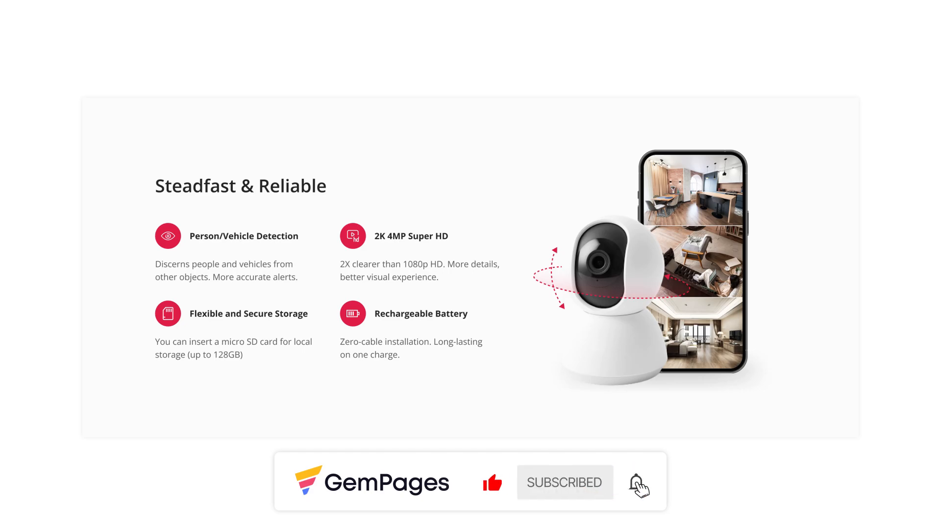